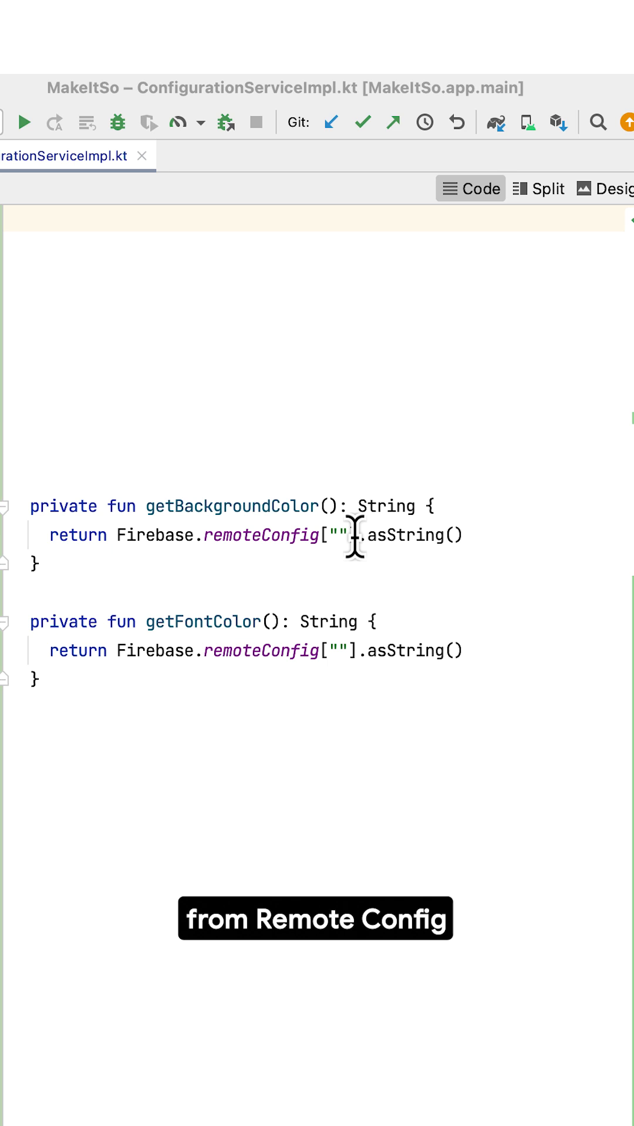
Step: Fill the empty key in getBackgroundColor with "BackgroundColor" so it reads from Remote Config
{"action": "type", "text": "Background"}
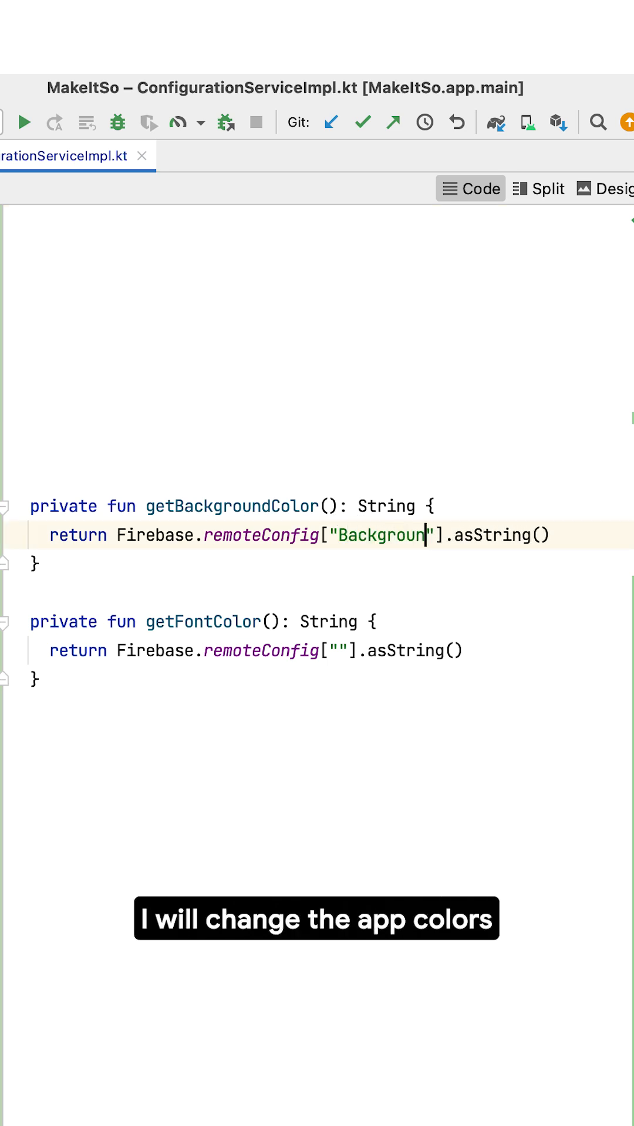
{"action": "type", "text": "Color"}
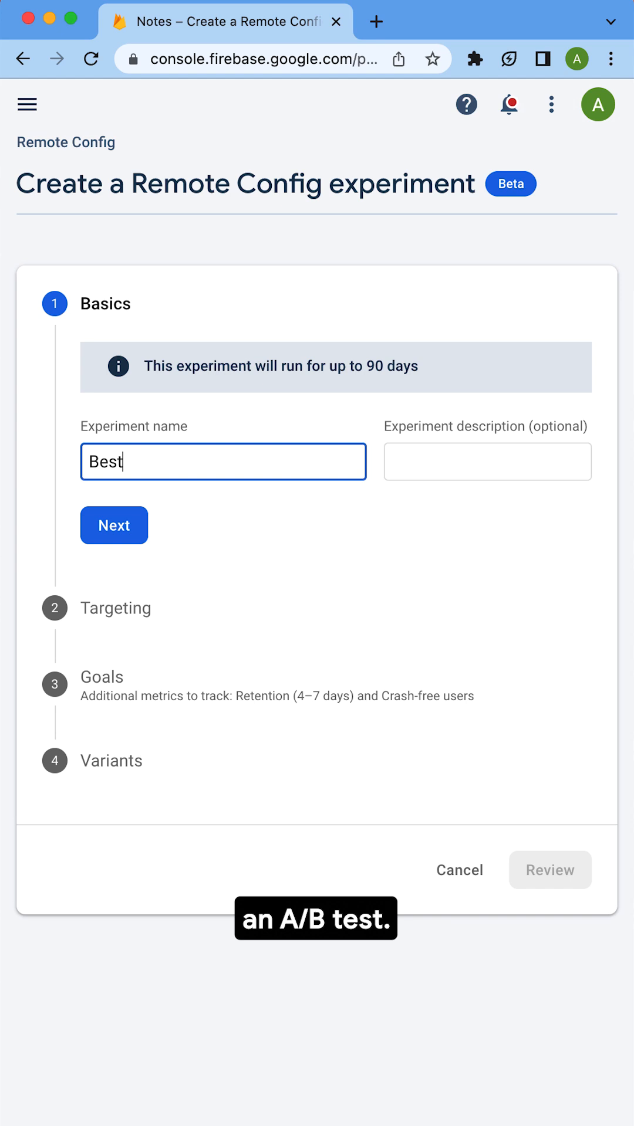
Step: Accept the experiment name "Best color scheme" and continue to targeting
{"action": "left_click", "coordinate": [114, 526]}
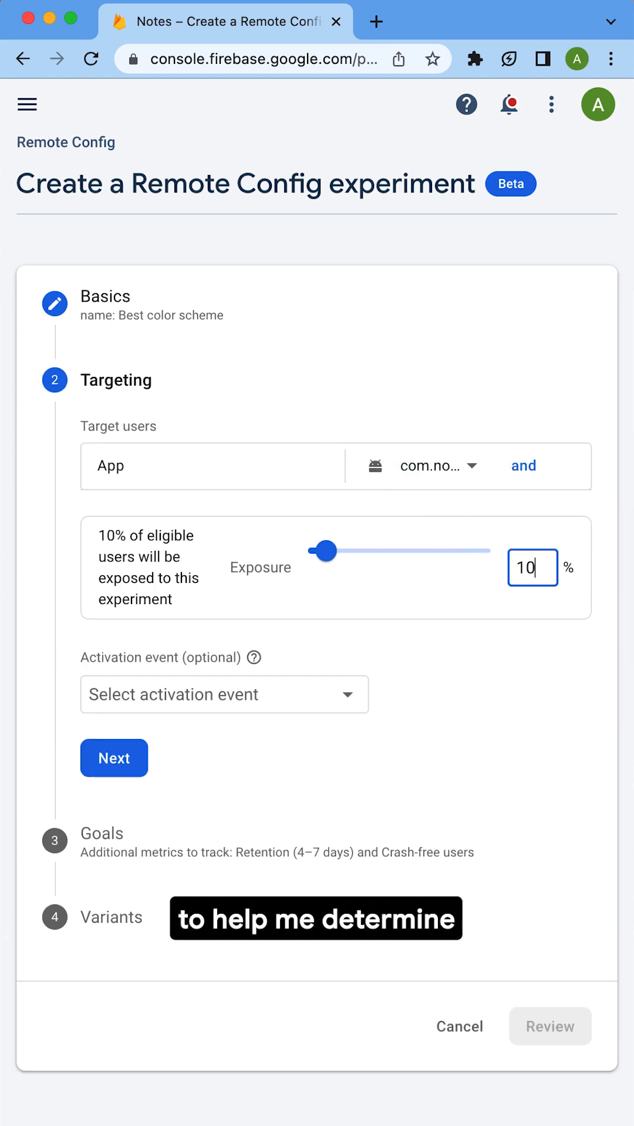
Step: Confirm 10% targeting and set Retention (4–7 days) as the primary goal metric
{"action": "left_click", "coordinate": [113, 760]}
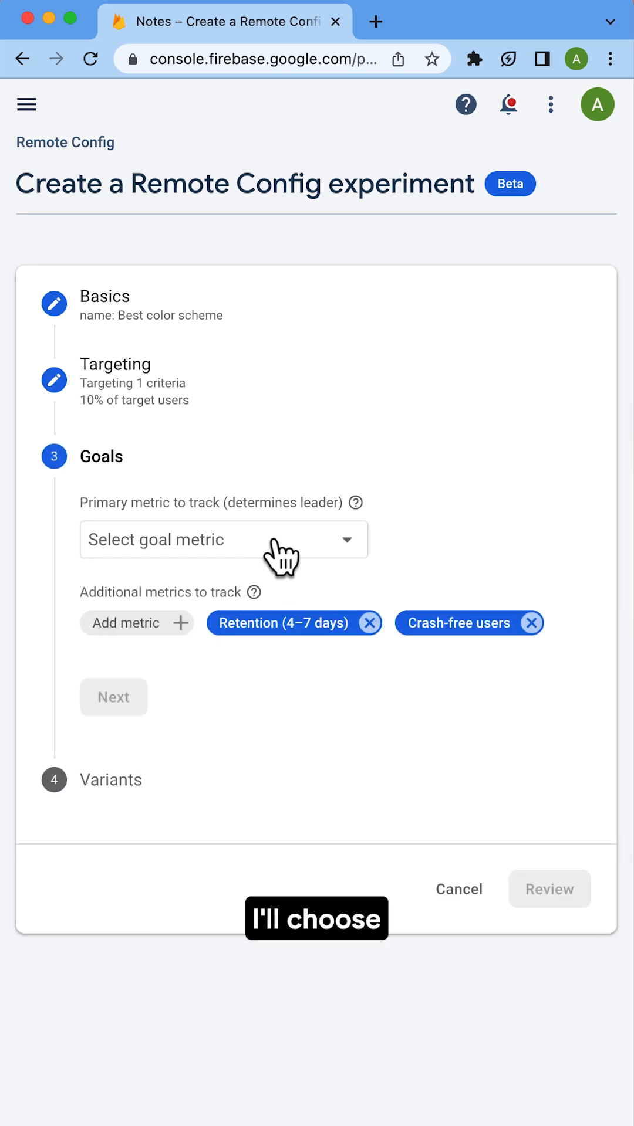
{"action": "left_click", "coordinate": [223, 540]}
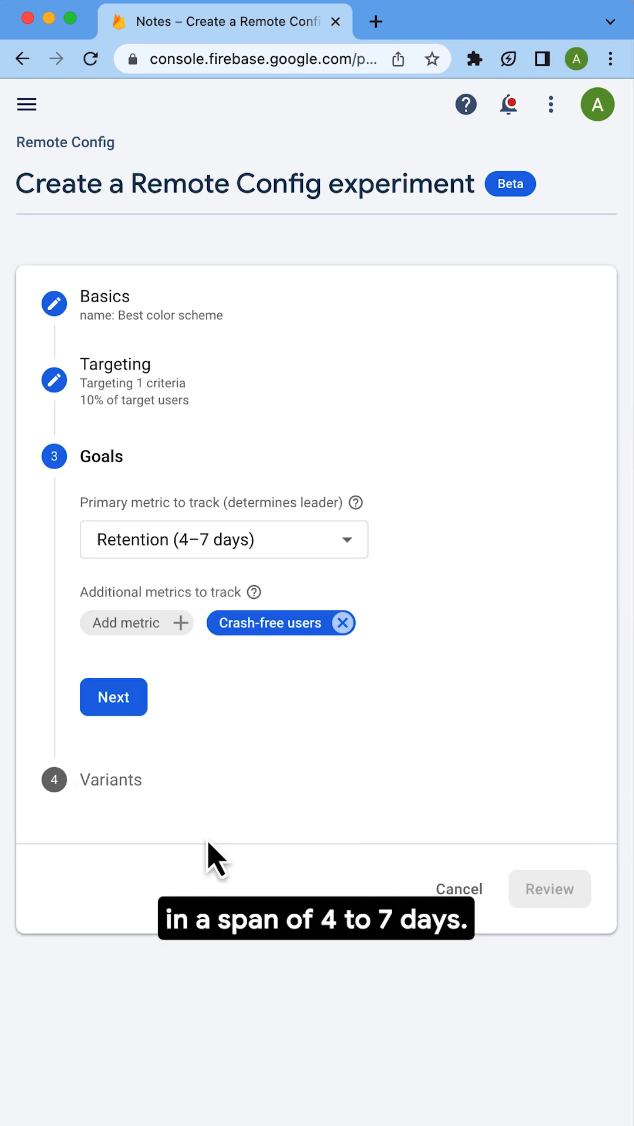
{"action": "left_click", "coordinate": [113, 697]}
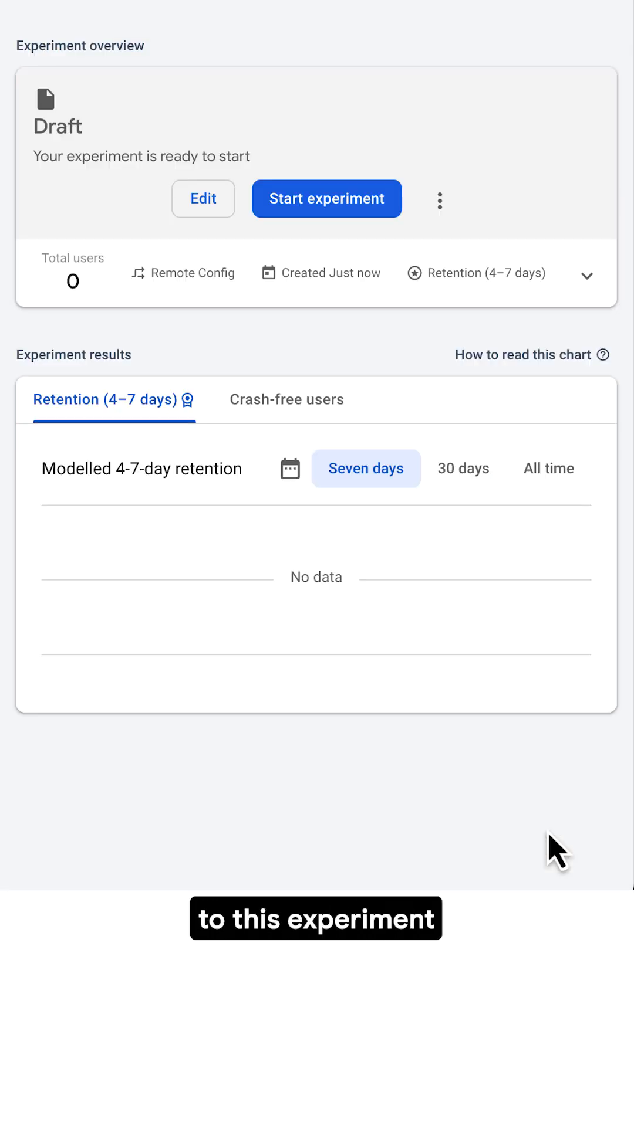
{"action": "mouse_move", "coordinate": [503, 474]}
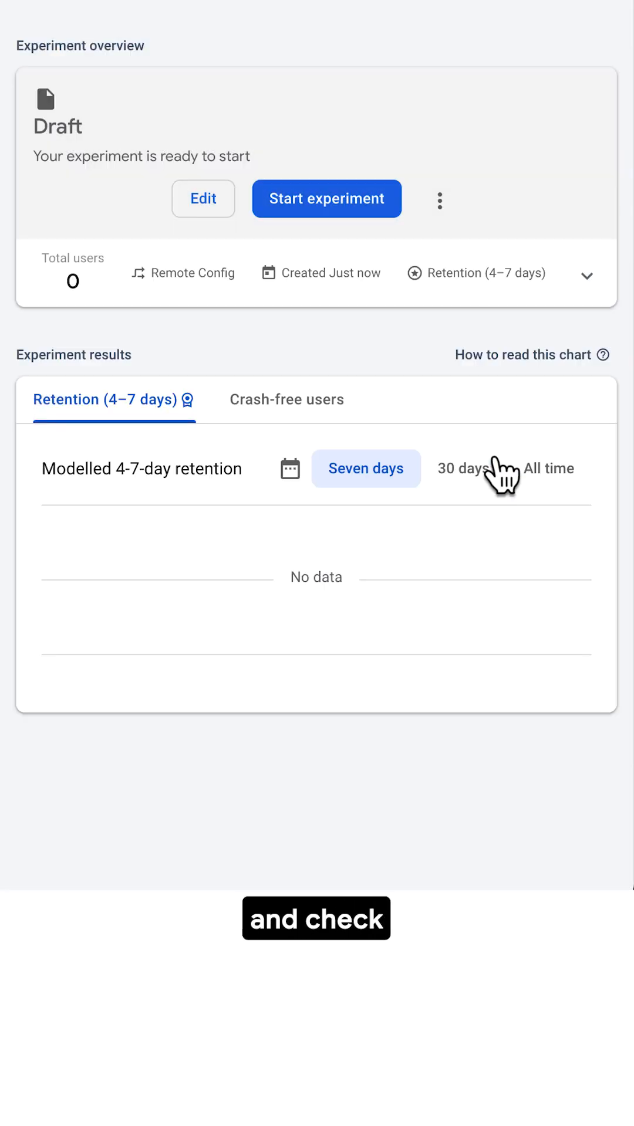